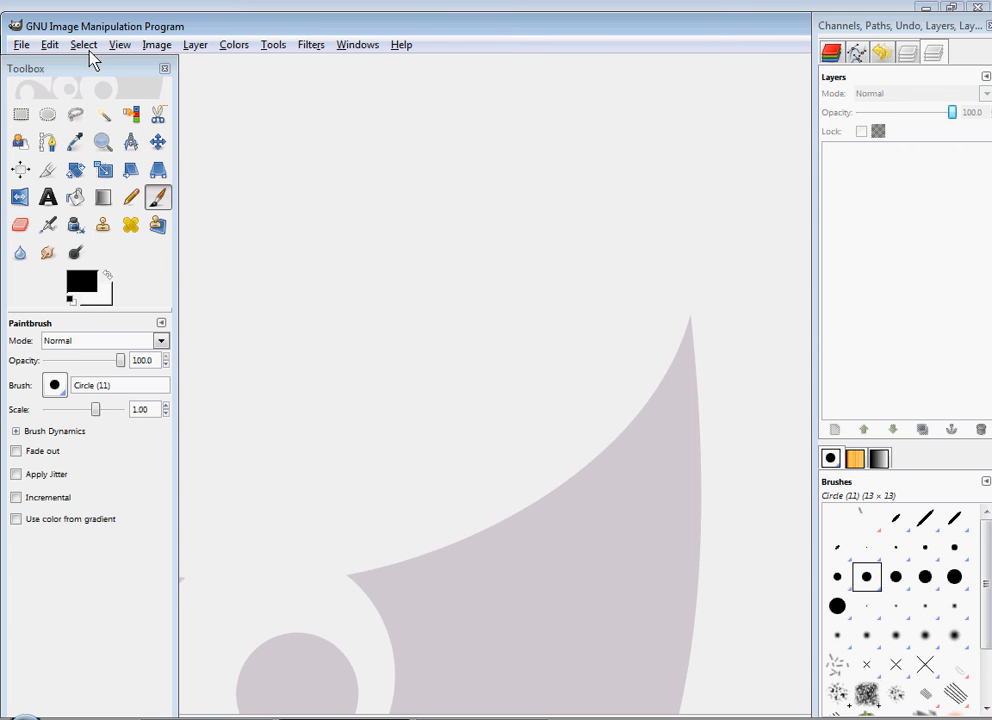
mouse_move(70, 72)
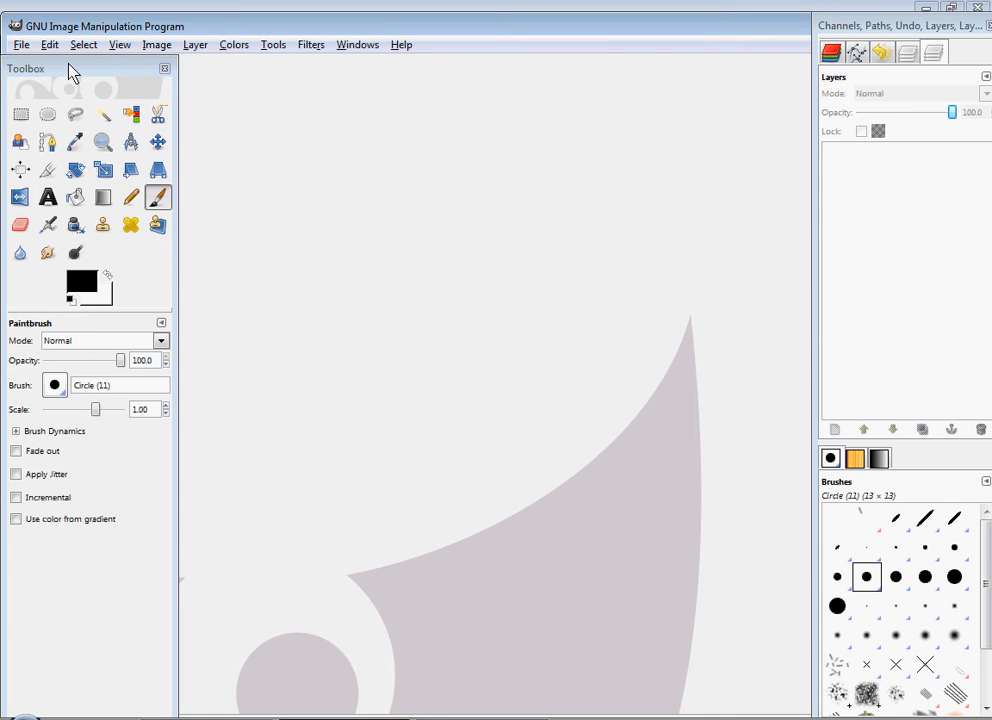
Bring up the File menu, ready to start a new image.
left_click(20, 44)
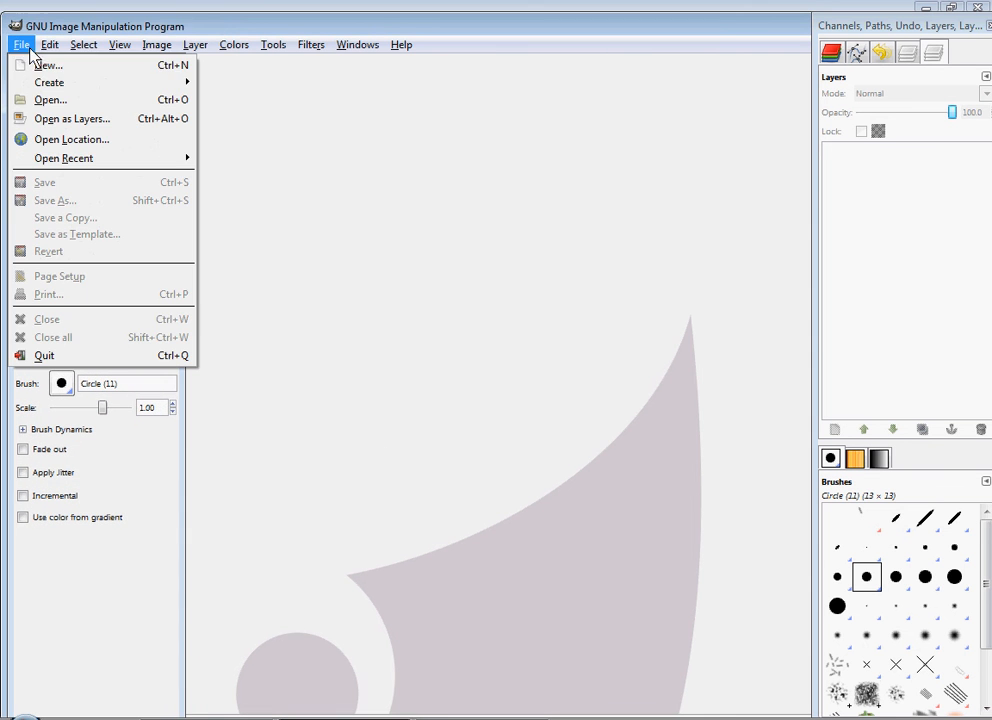
mouse_move(44, 64)
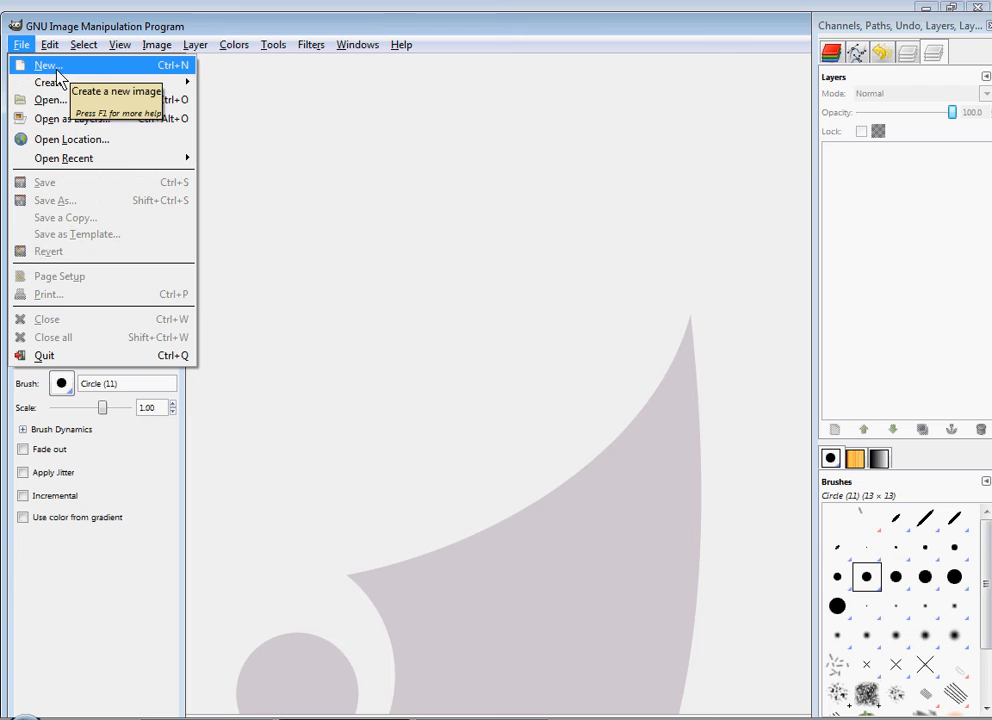
mouse_move(50, 82)
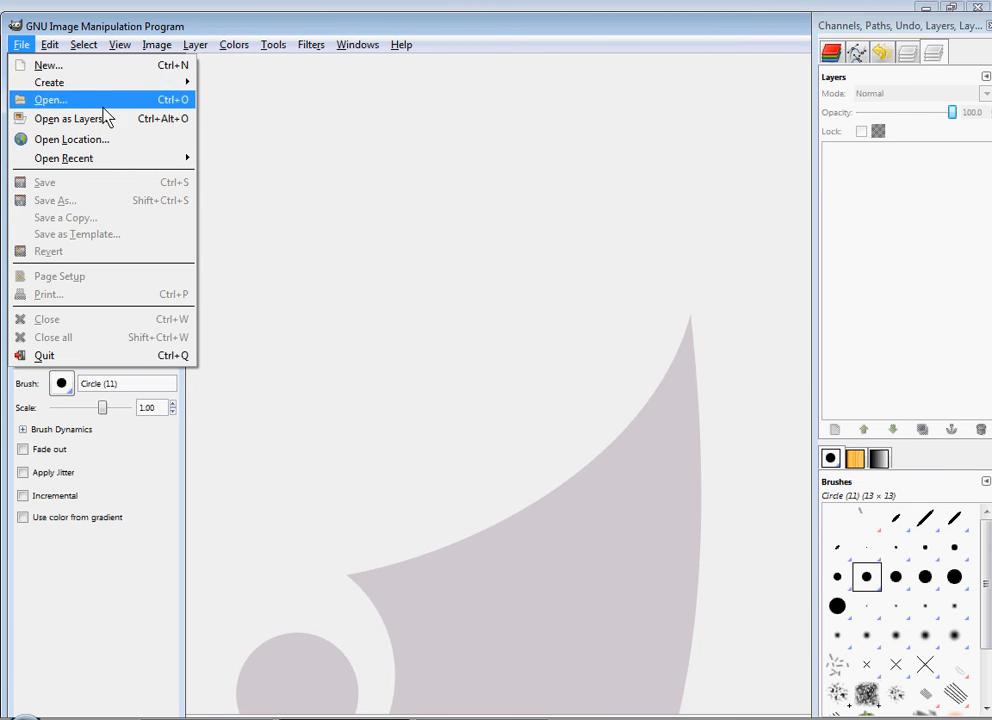
mouse_move(48, 64)
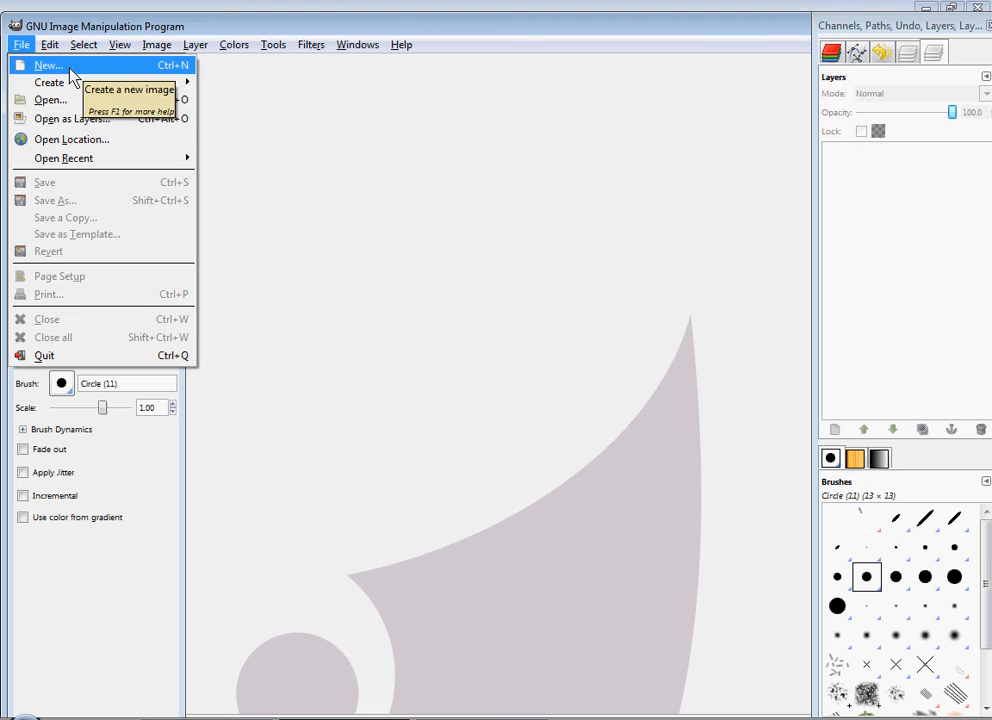
Create a new 640x400 image, bucket-fill it black, and take the Paintbrush.
left_click(48, 64)
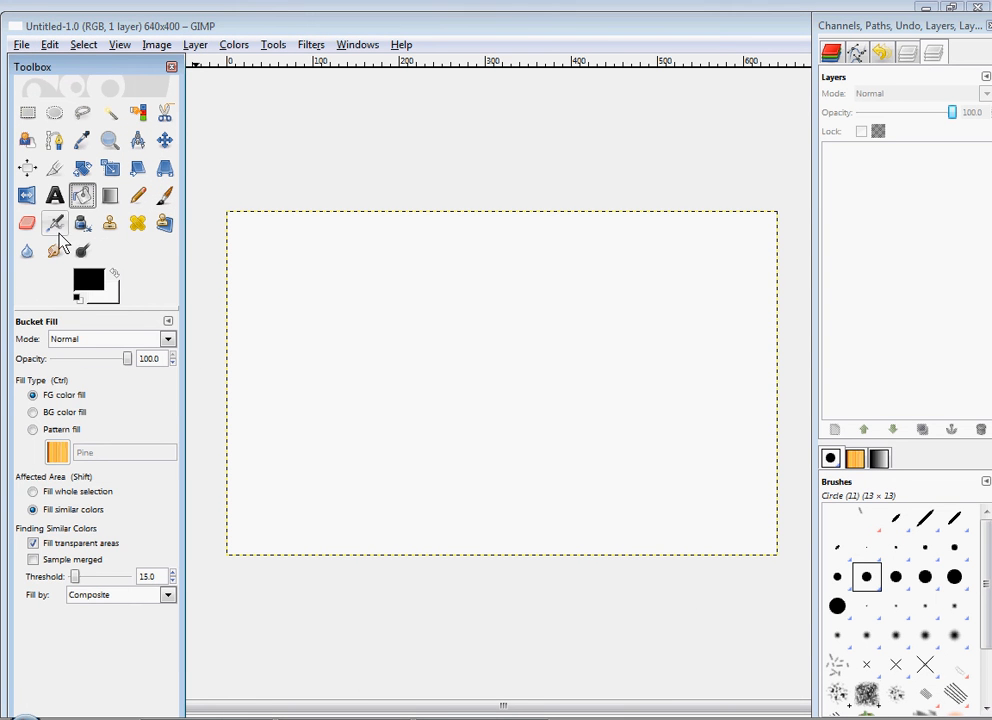
left_click(260, 412)
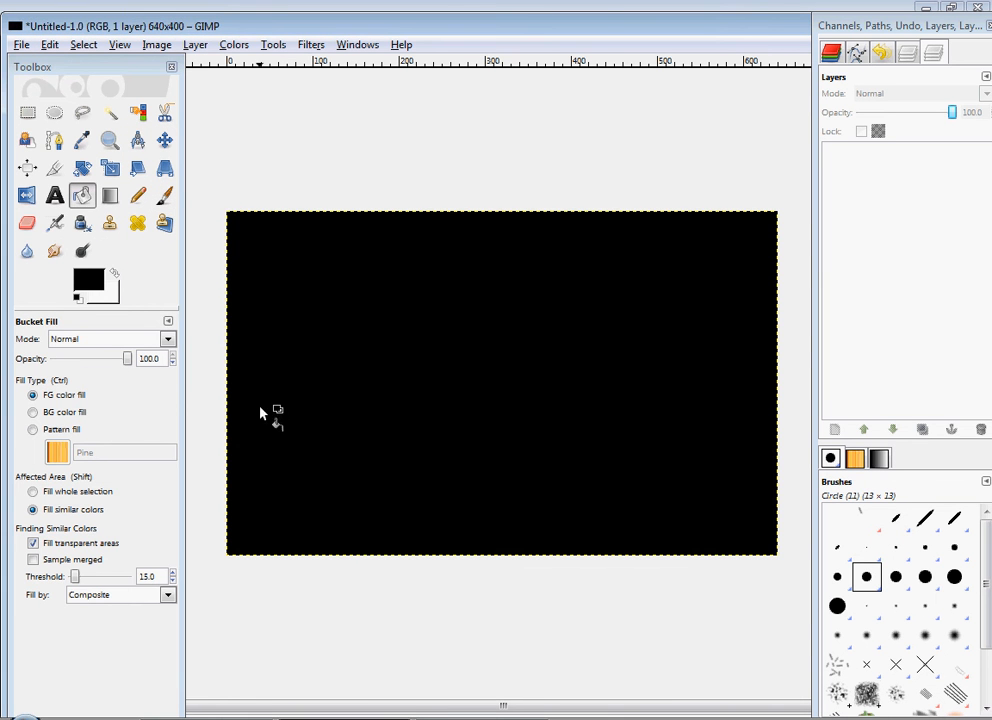
left_click(164, 196)
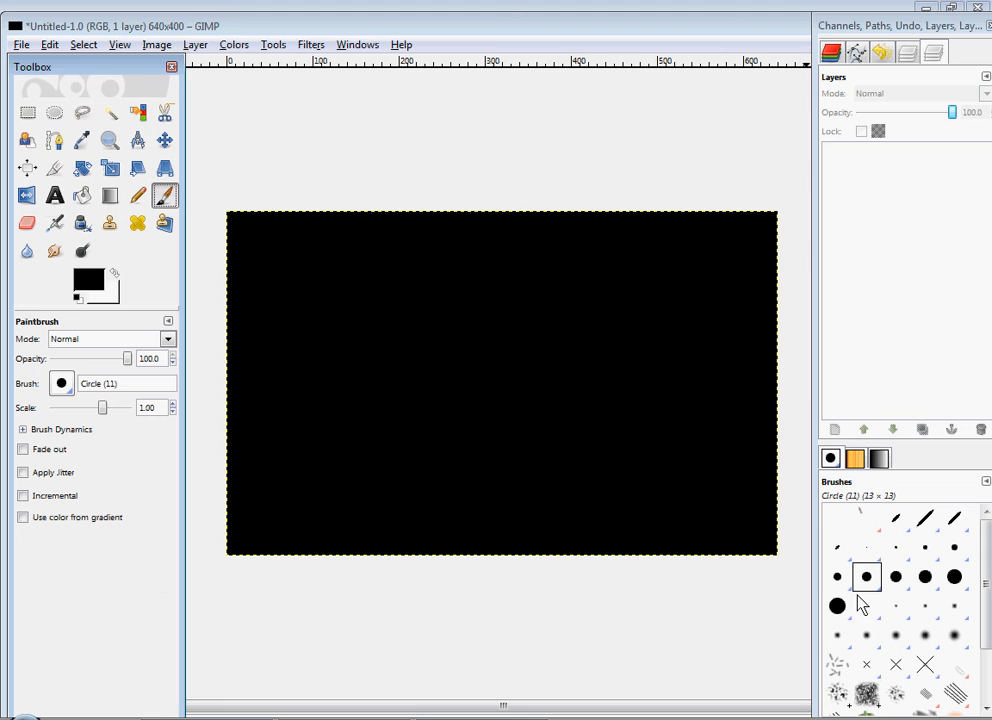
With the Circle (19) brush in white, paint wavy horizontal strokes across the lower canvas.
left_click(836, 604)
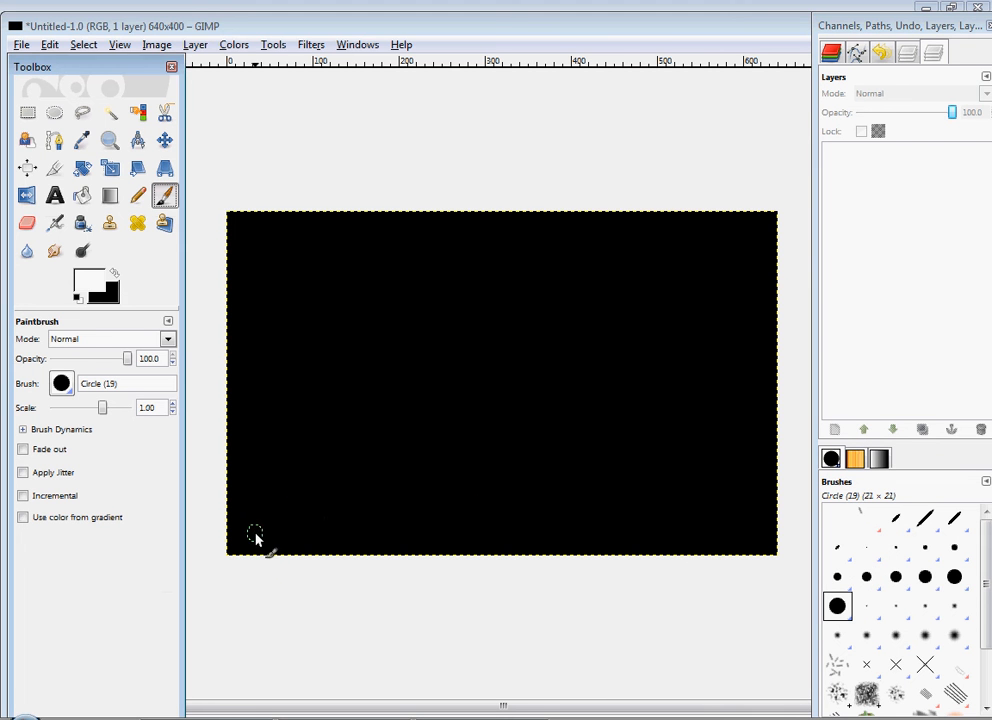
left_click_drag(256, 536, 620, 538)
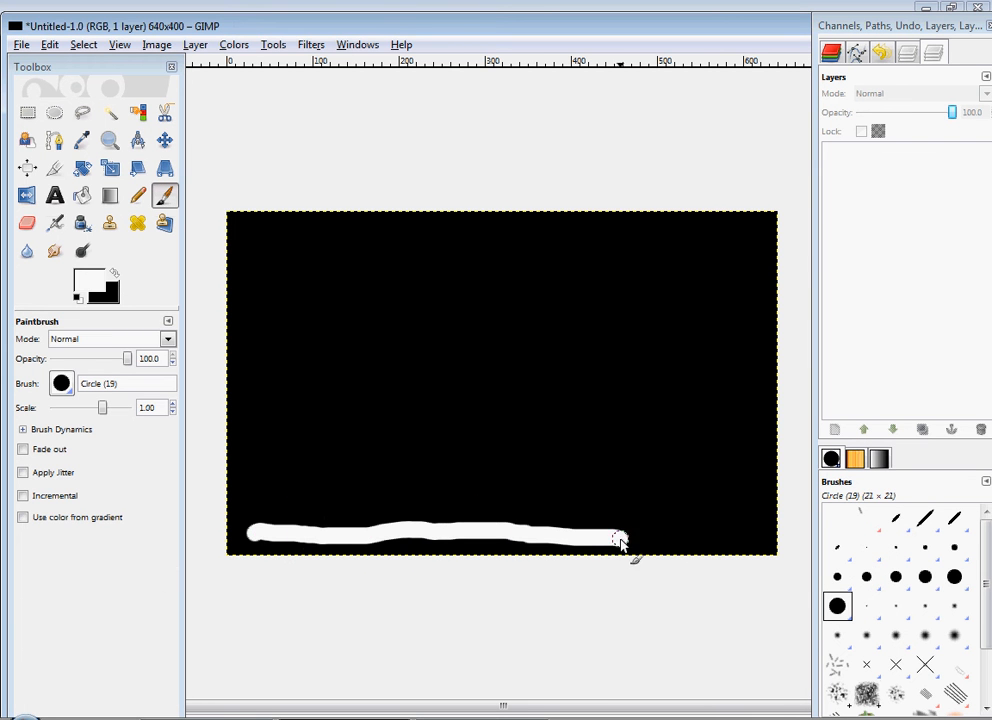
left_click_drag(620, 540, 398, 504)
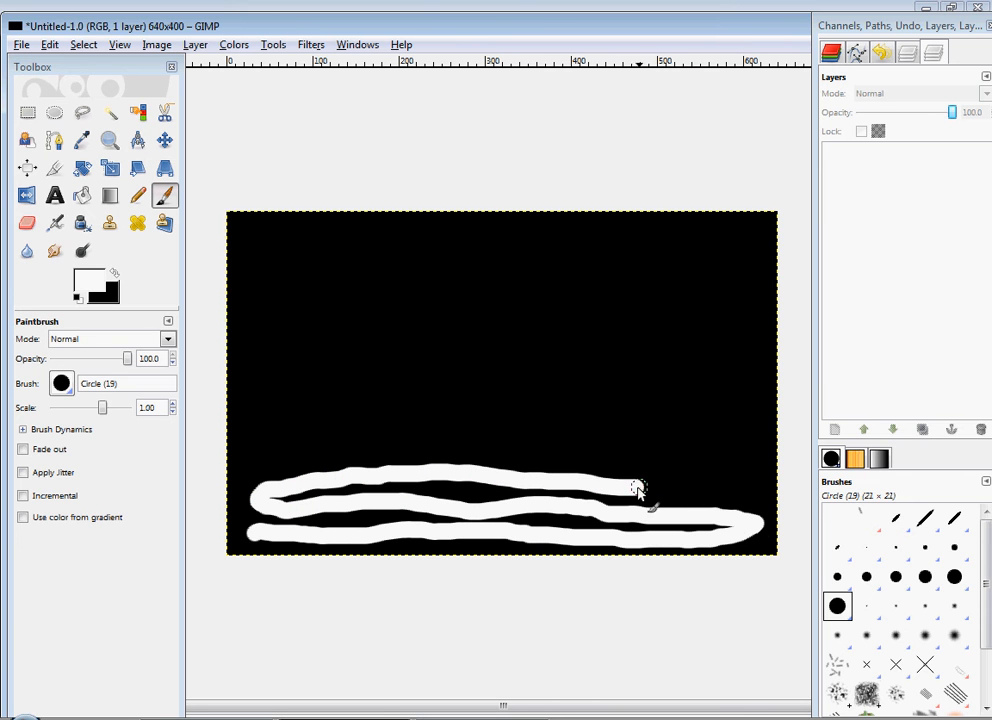
left_click_drag(640, 490, 324, 440)
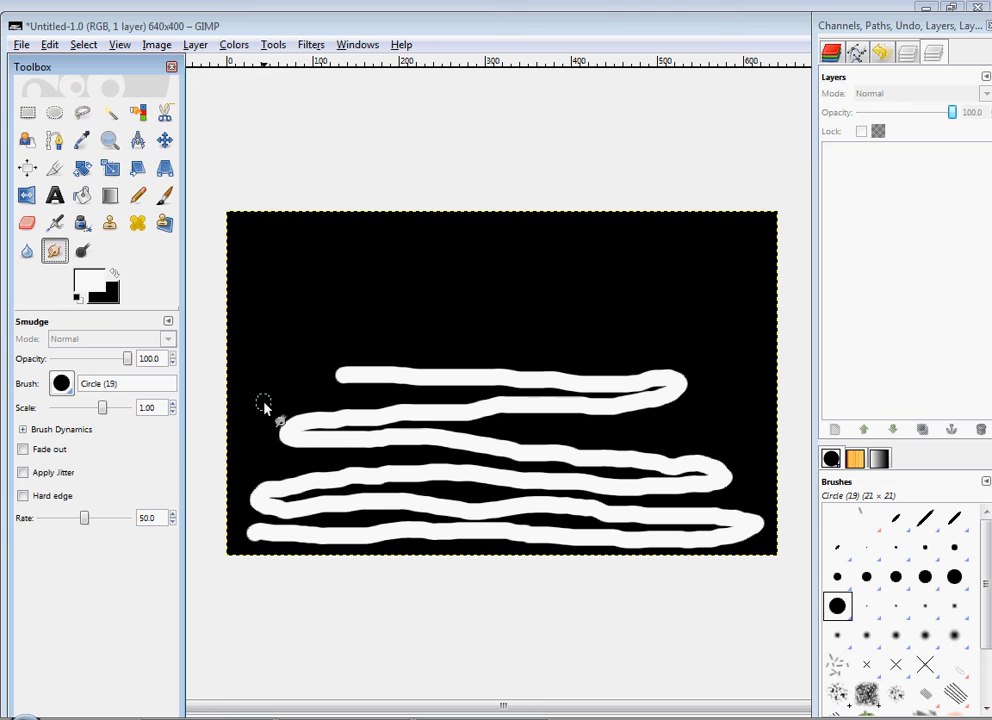
Smudge the white strokes upward with a soft round brush into wispy flame tongues.
left_click_drag(264, 410, 280, 490)
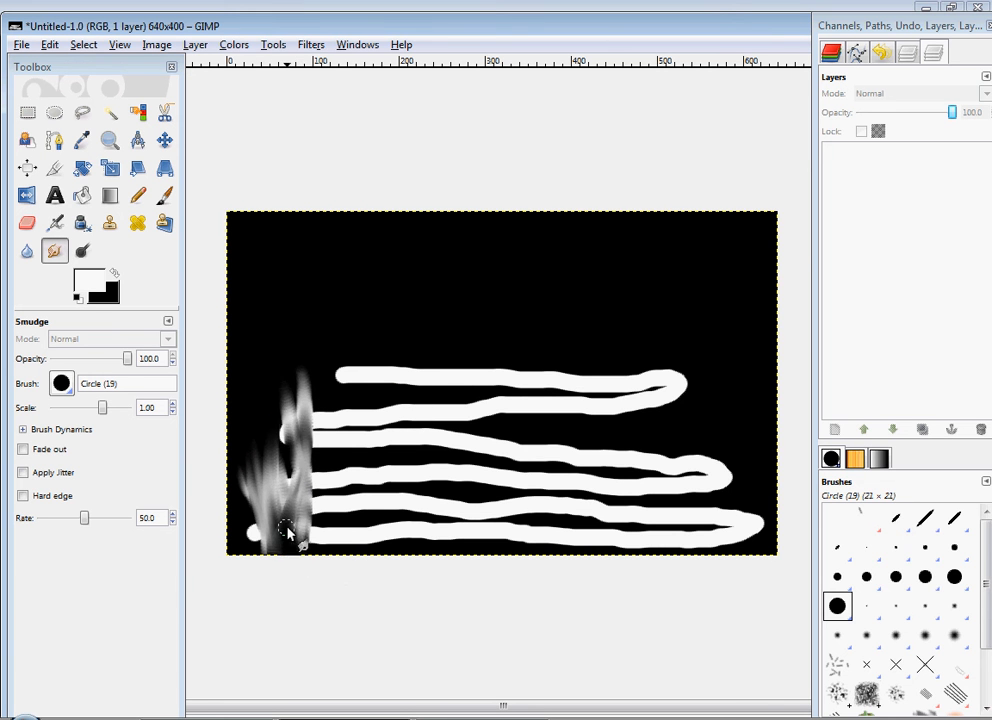
left_click_drag(290, 530, 310, 486)
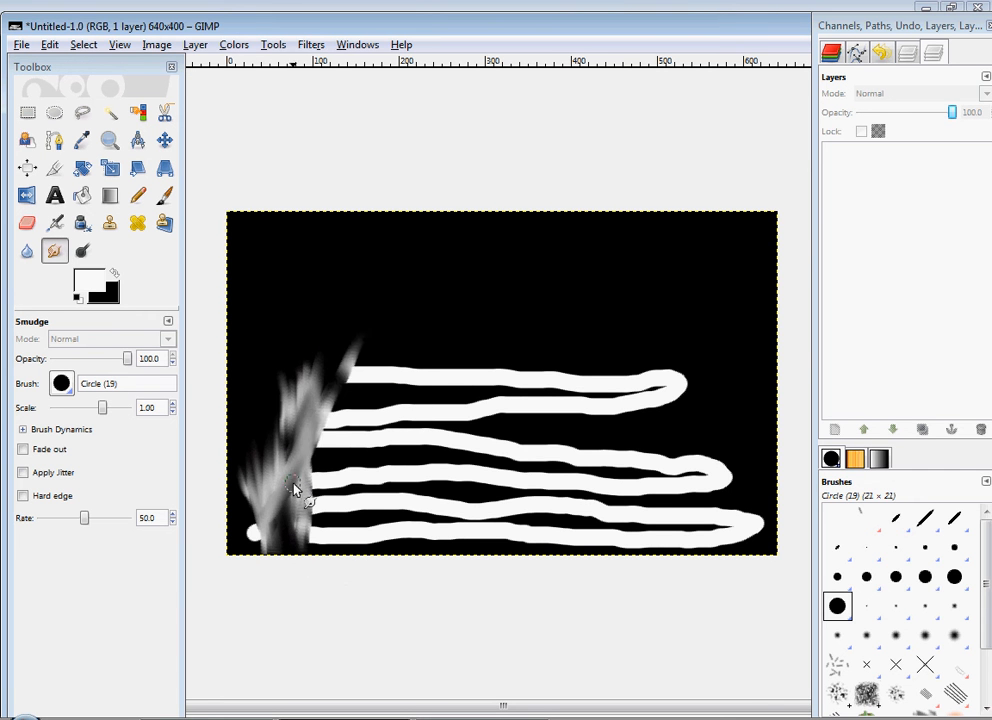
left_click_drag(296, 486, 248, 552)
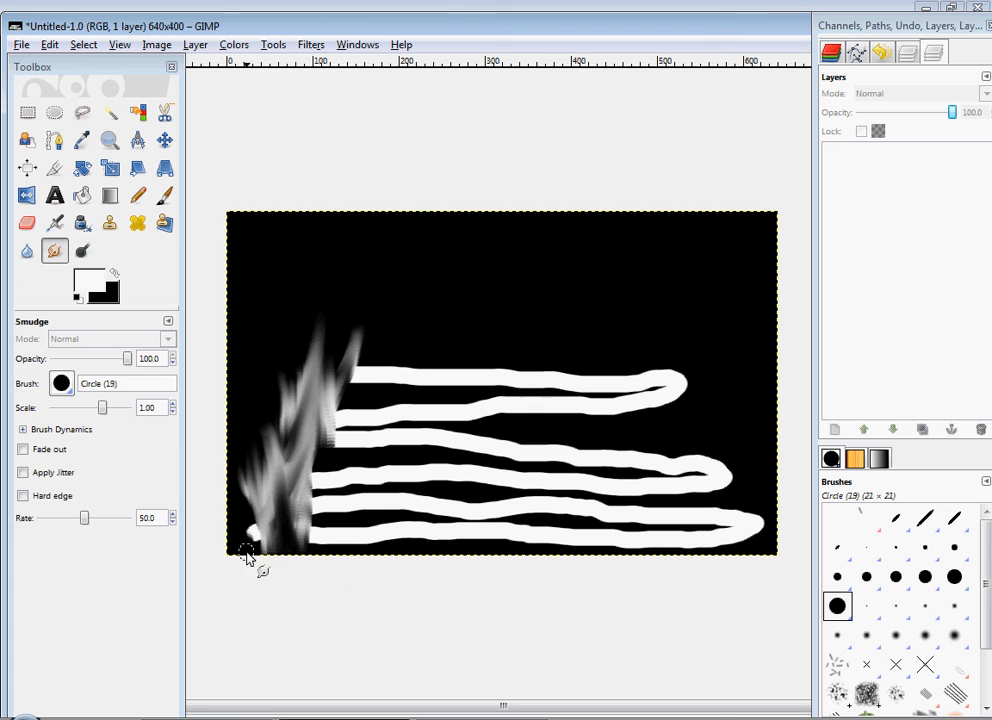
left_click_drag(248, 556, 324, 456)
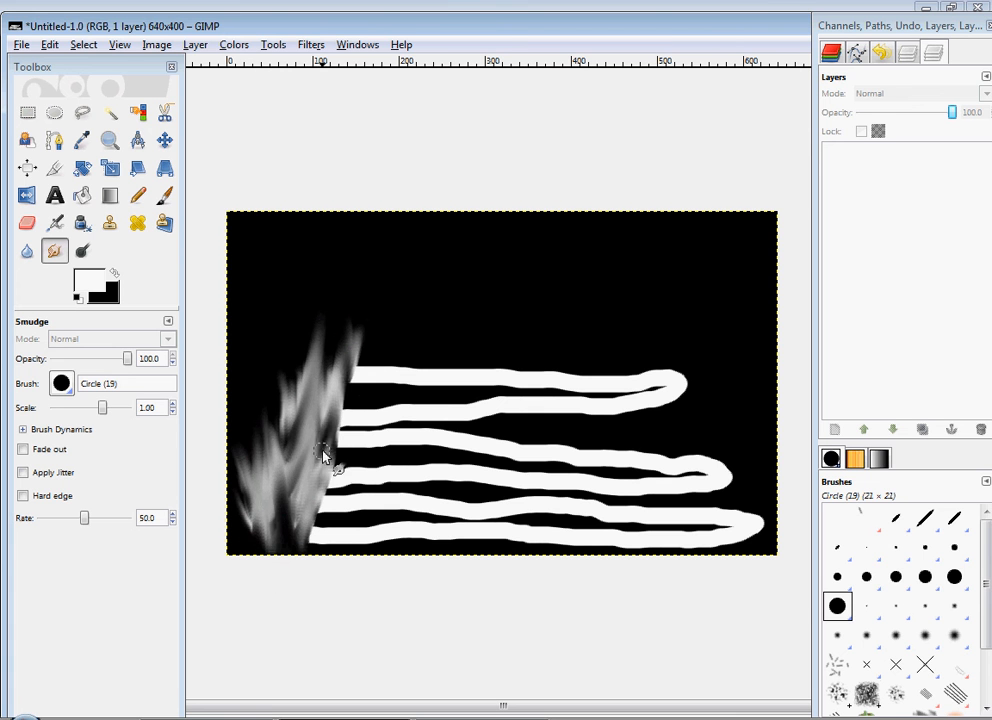
left_click_drag(324, 456, 360, 414)
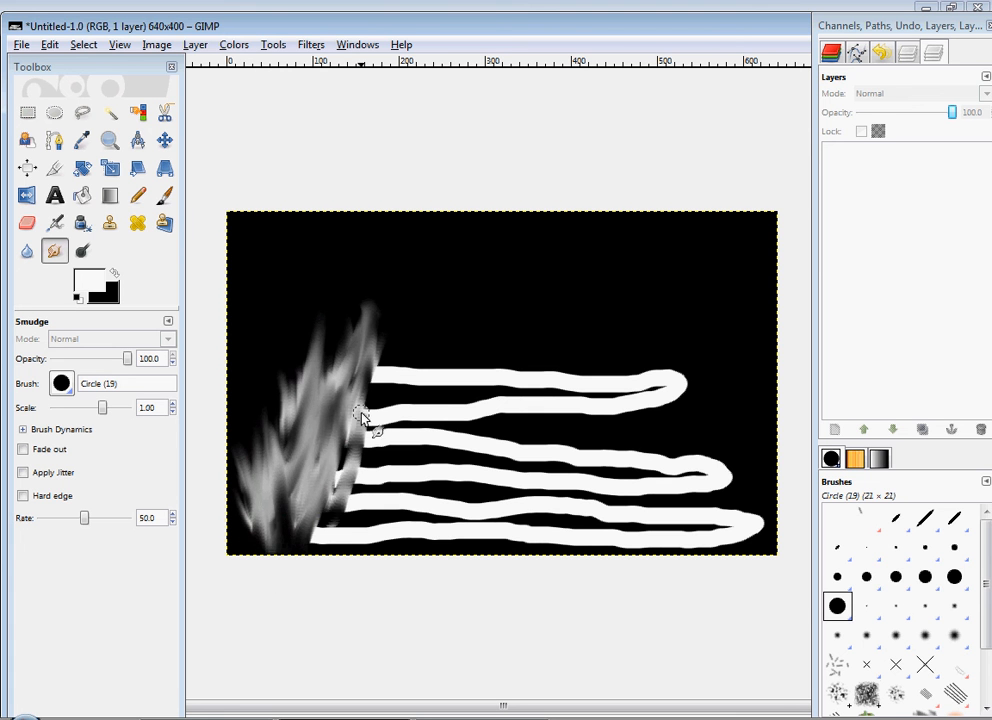
left_click_drag(364, 414, 370, 480)
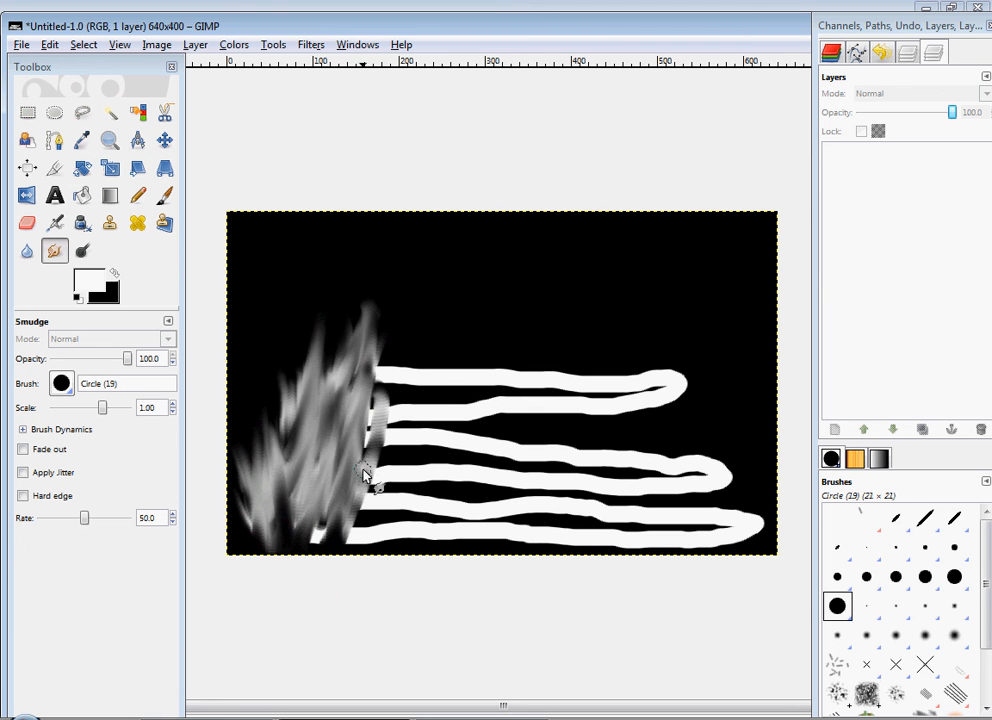
left_click_drag(364, 476, 376, 344)
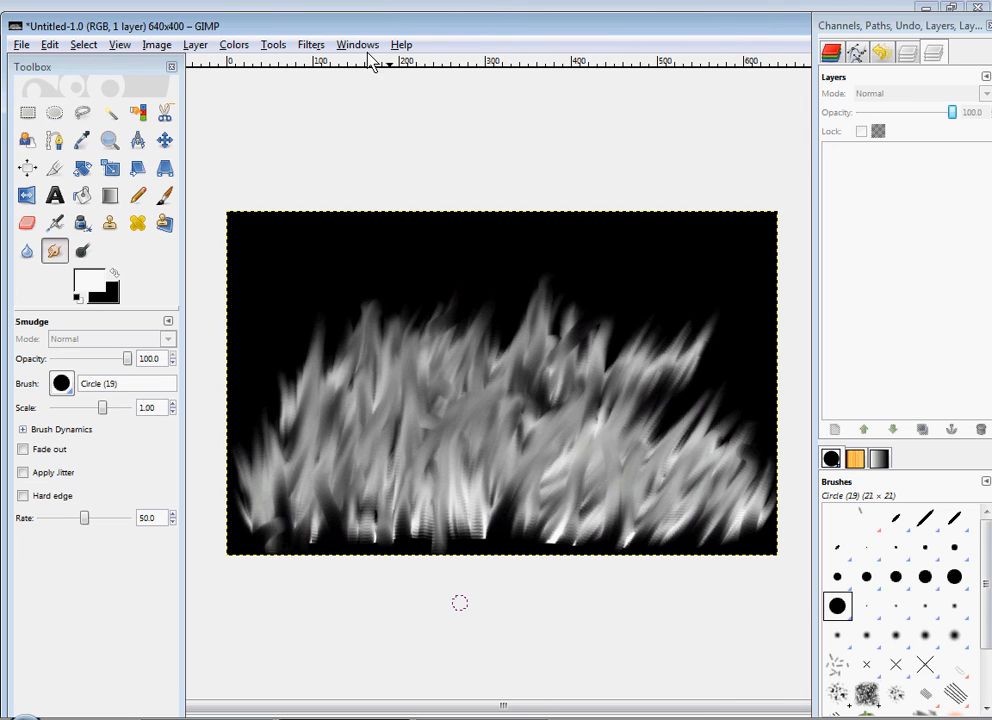
In Color Balance, set the shadows to red 100, green 30, blue -30.
left_click(232, 44)
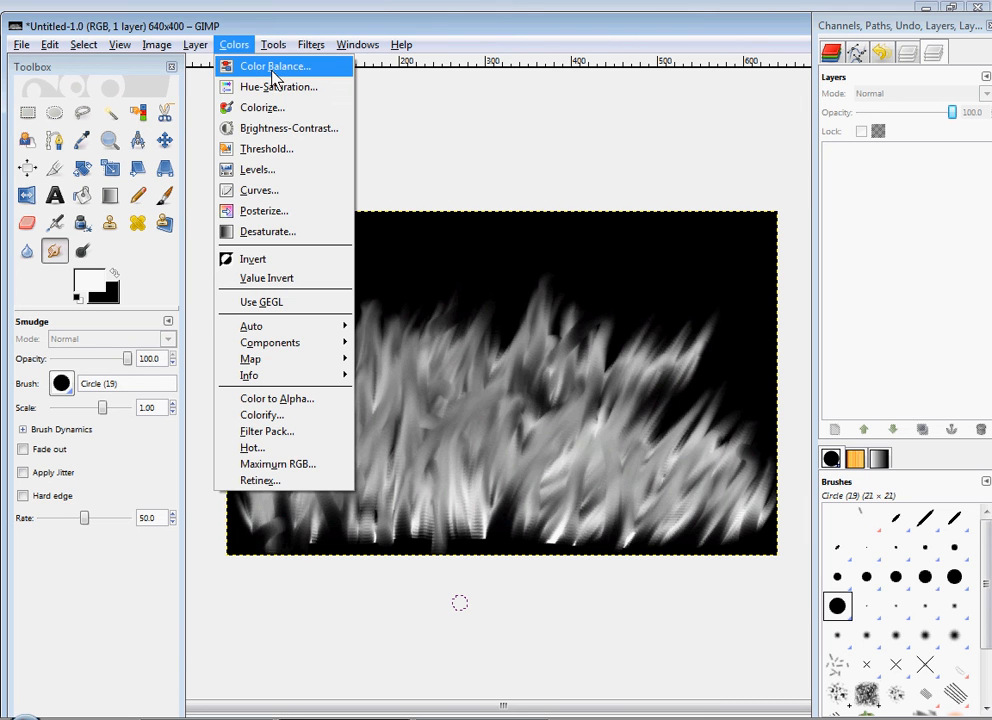
left_click(274, 64)
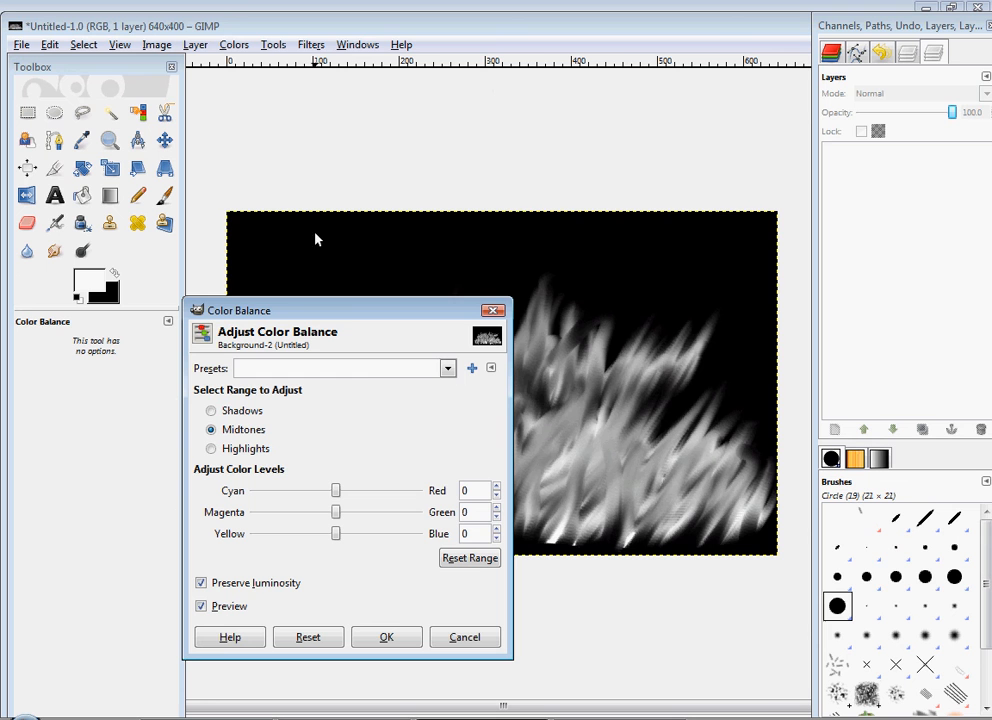
left_click(210, 412)
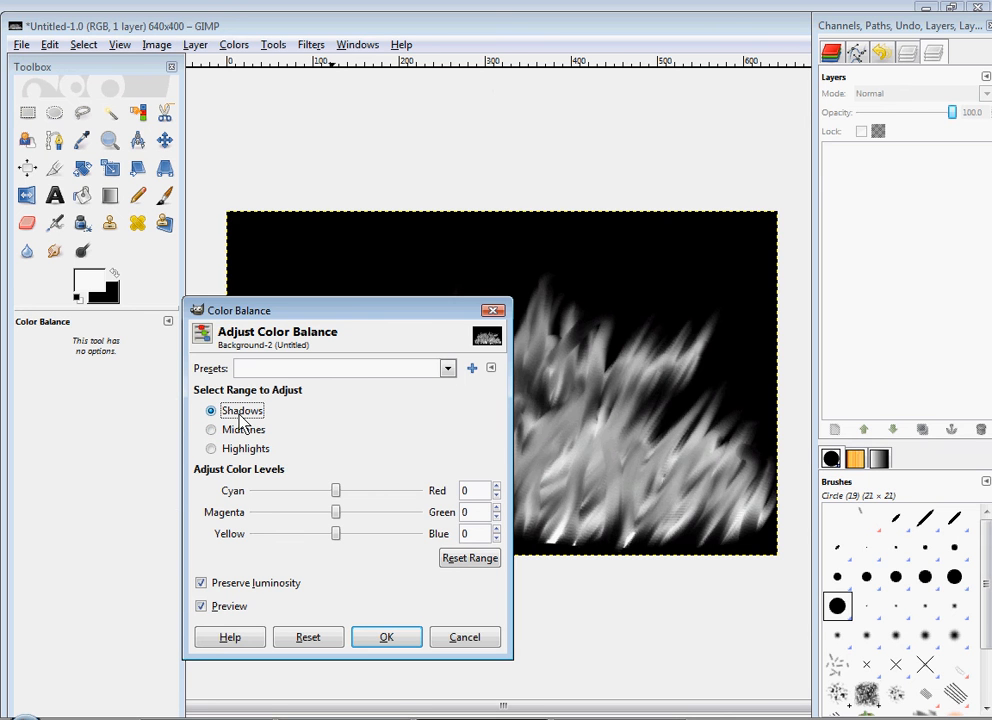
left_click(472, 490)
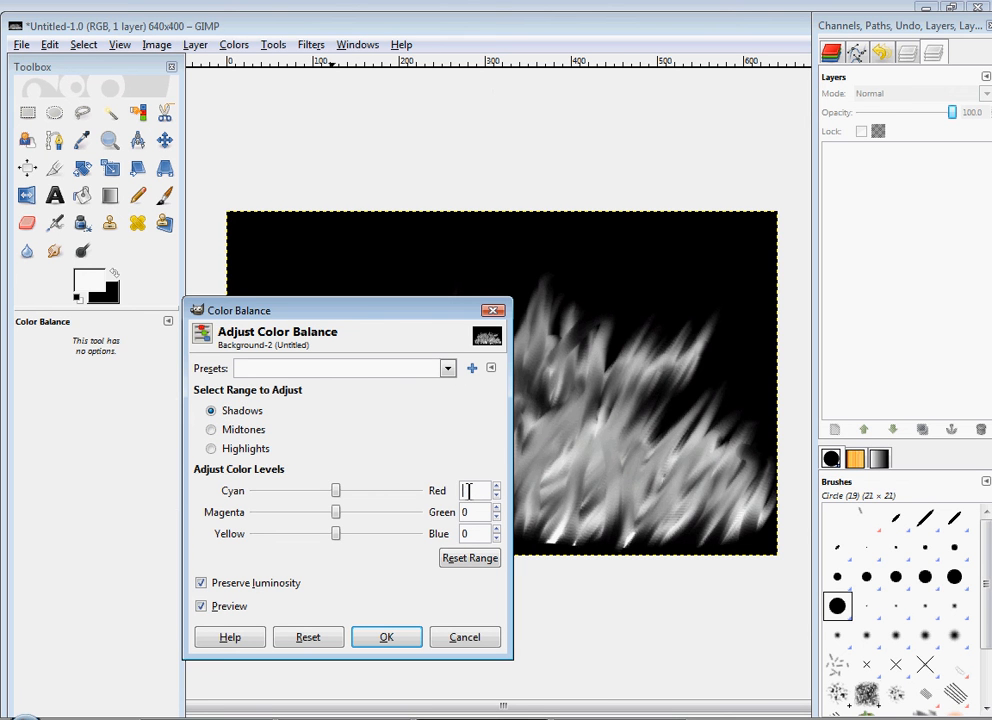
type("100")
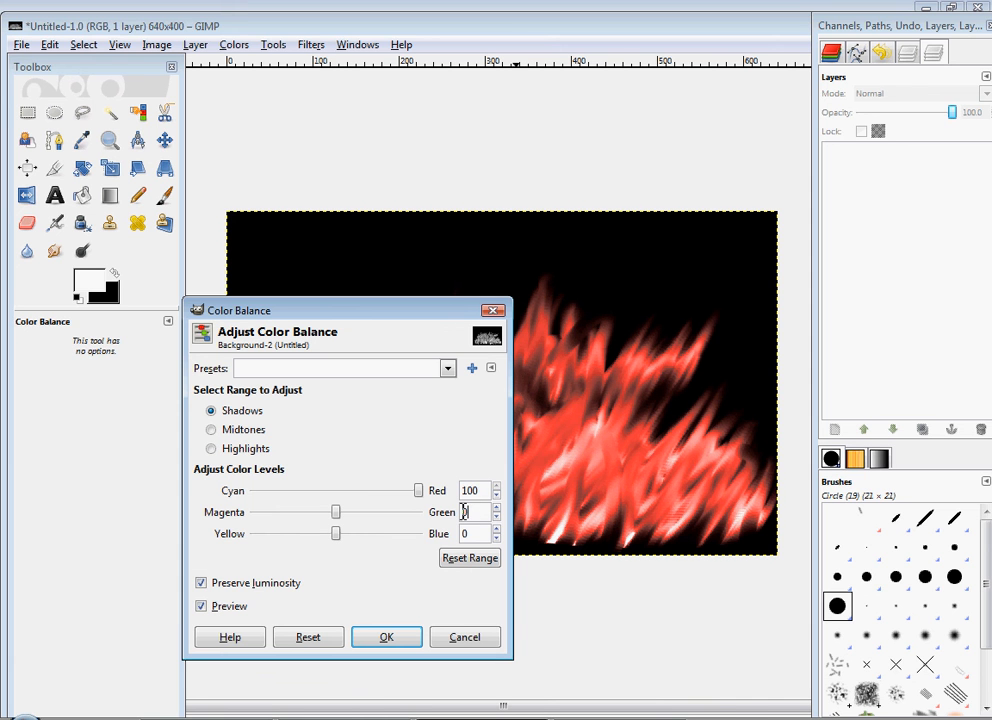
type("30")
left_click(474, 534)
type("-30")
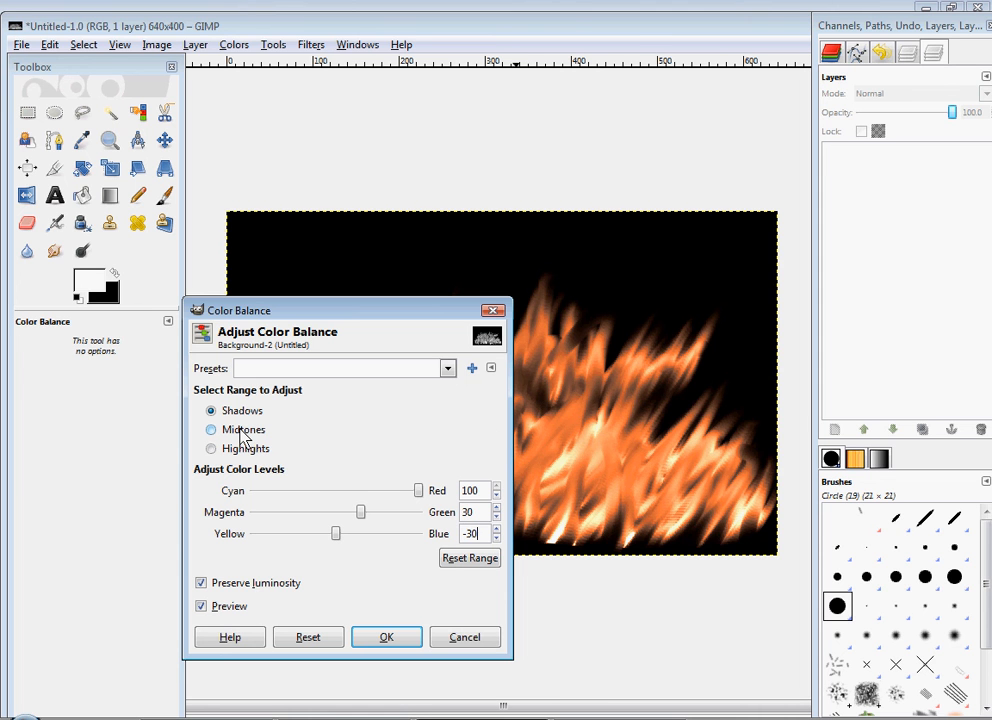
Set the midtones to red 100, green 30, blue -30 for brighter orange flames.
left_click(212, 428)
type("1")
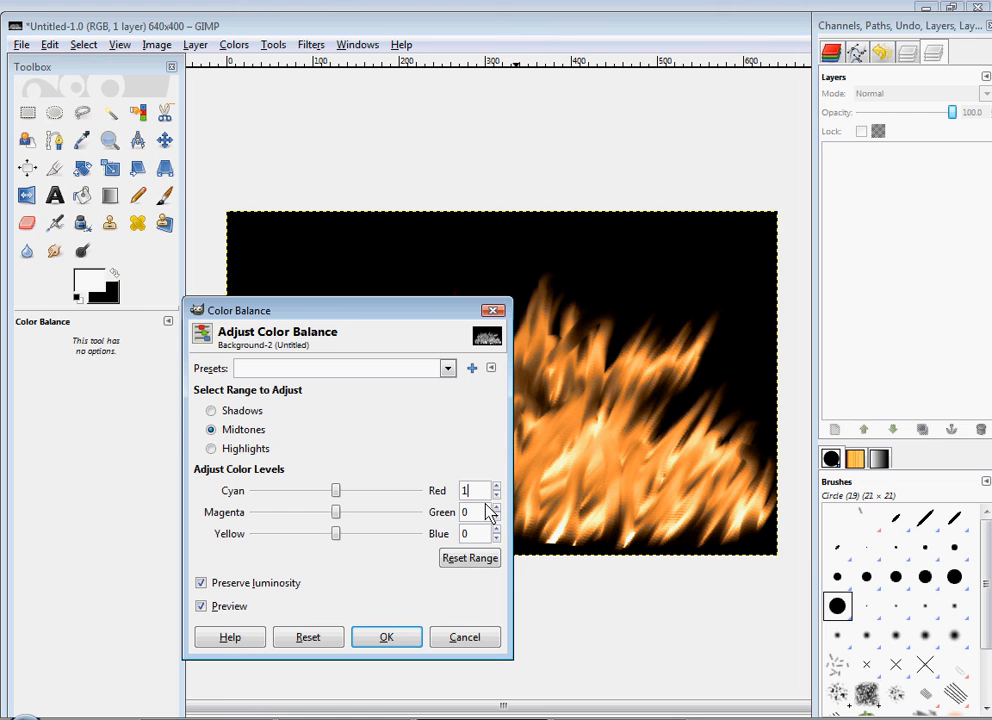
type("00")
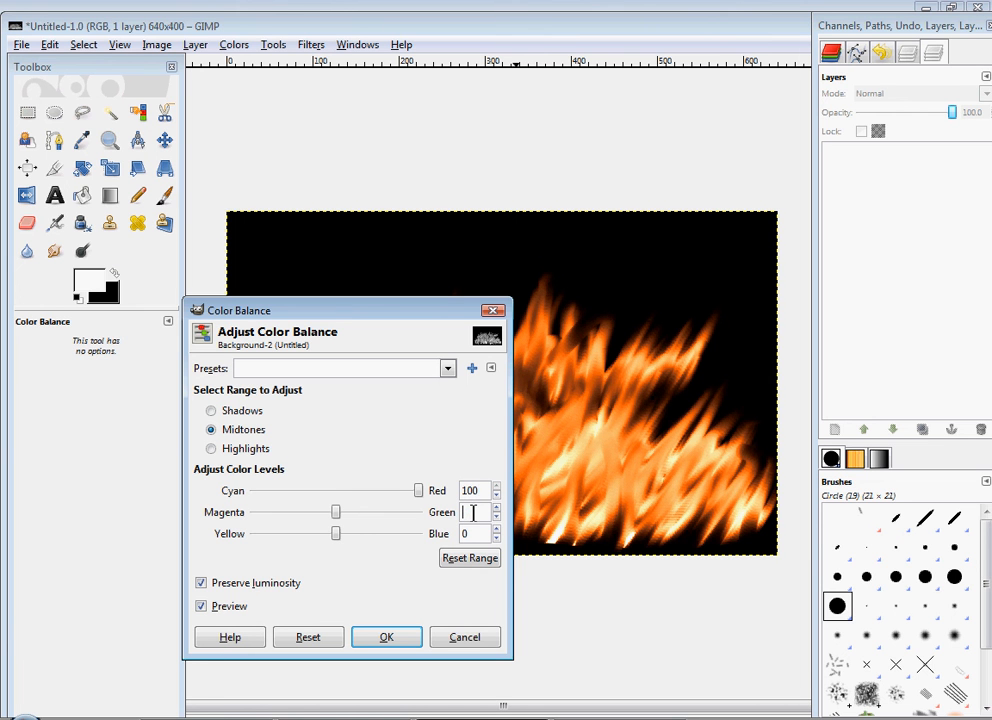
type("30")
left_click(474, 532)
type("-30")
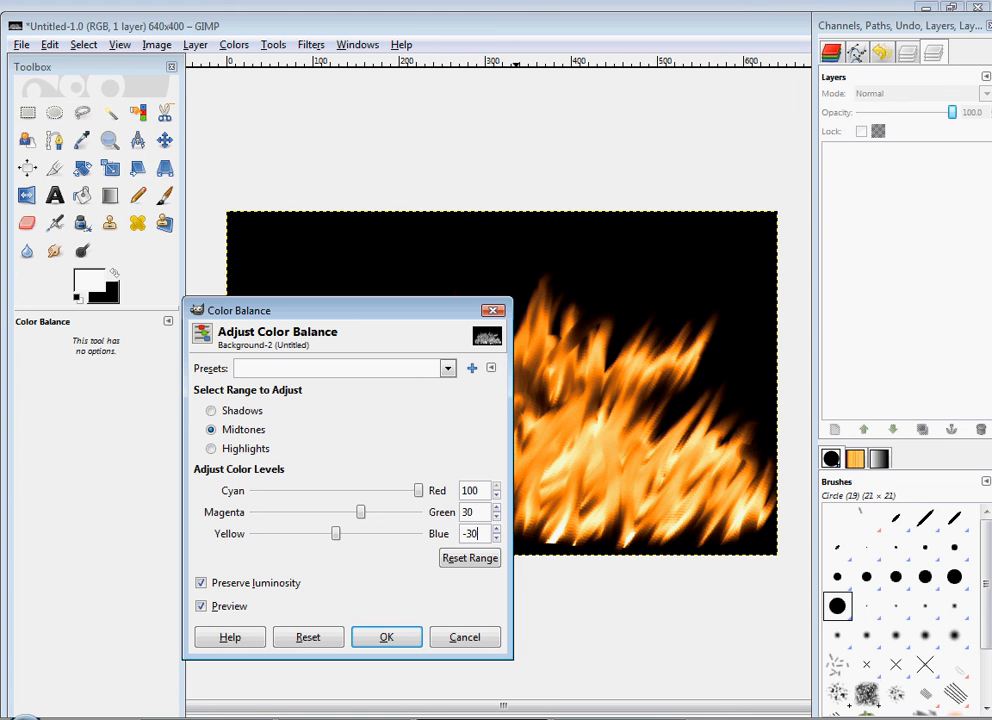
Set the highlights to red 100 and blue -100.
left_click(212, 448)
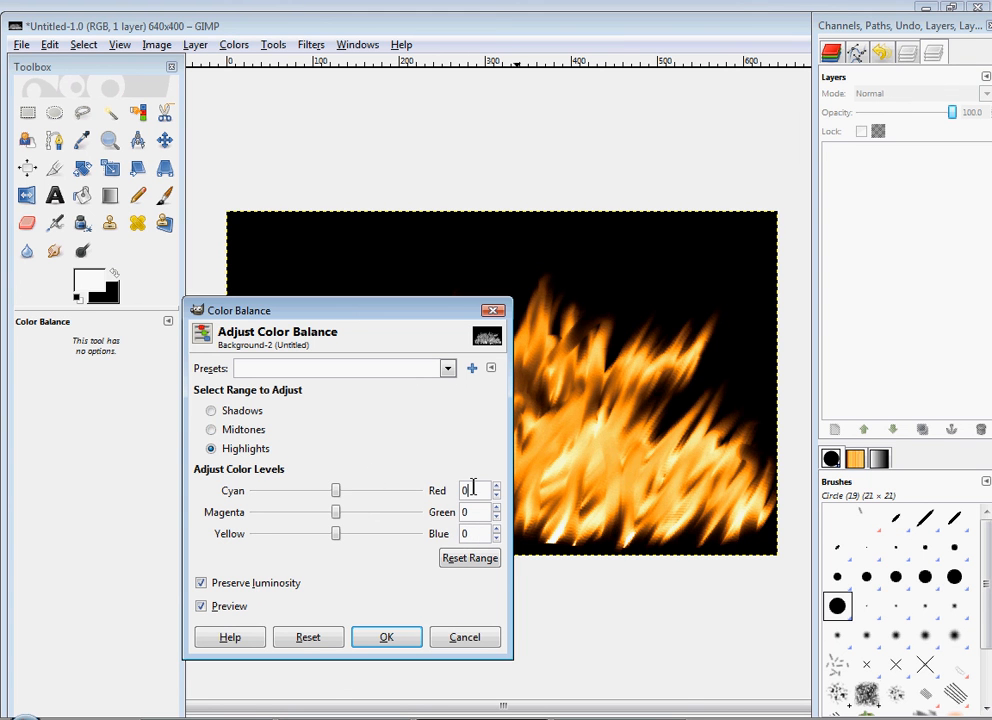
type("100")
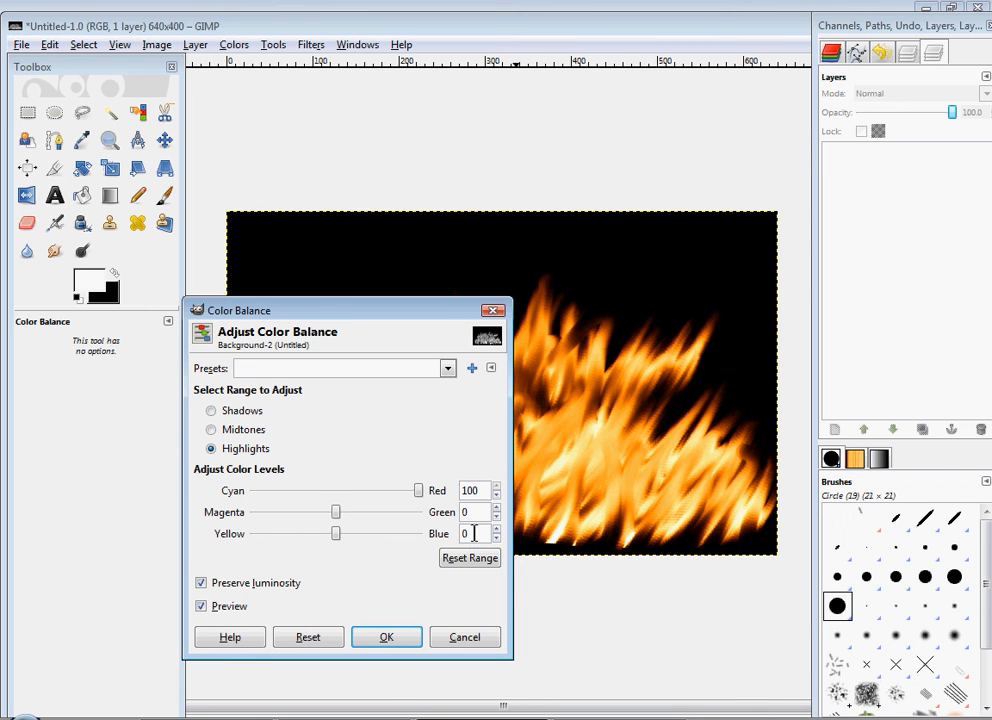
left_click(470, 532)
type("-100")
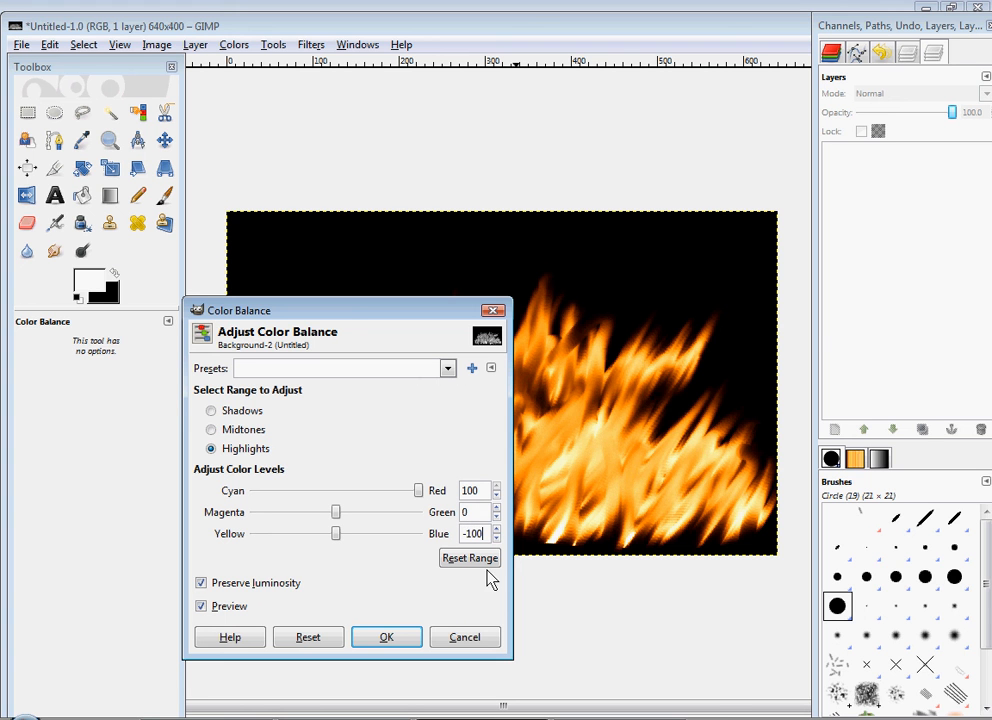
Compare with the preview toggled, then apply the colour balance for yellow-orange flames.
left_click(200, 606)
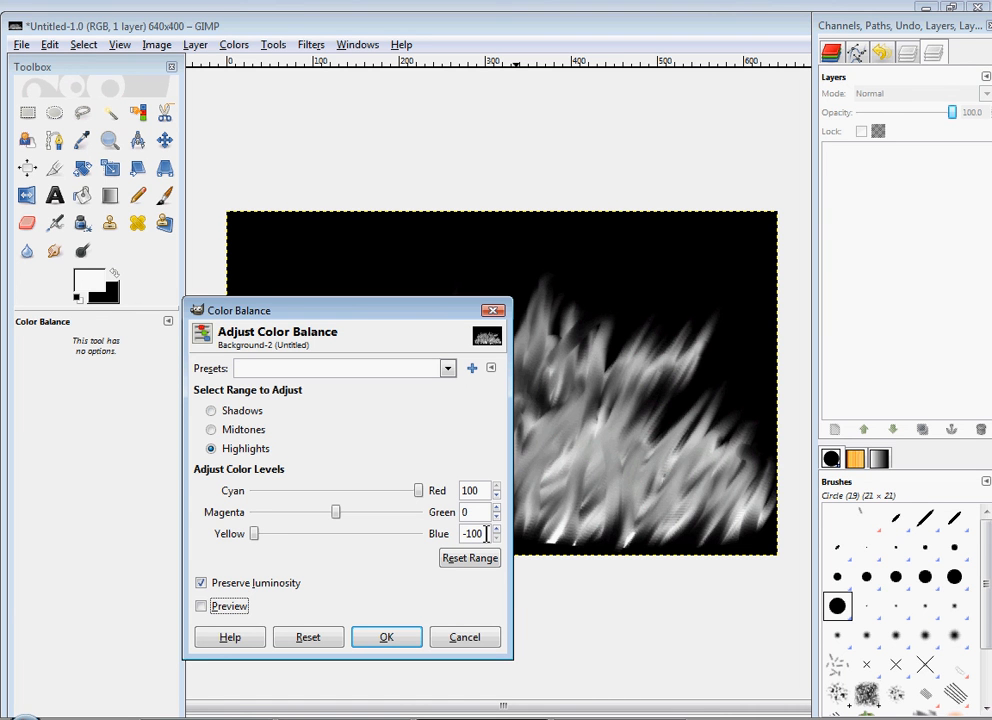
left_click(200, 606)
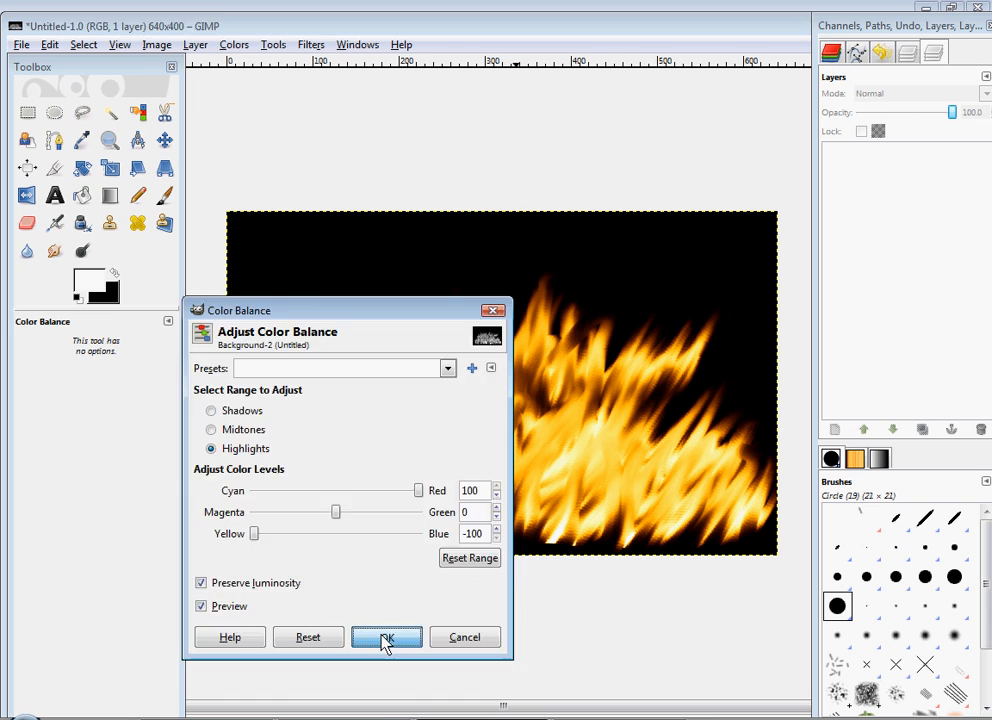
left_click(388, 636)
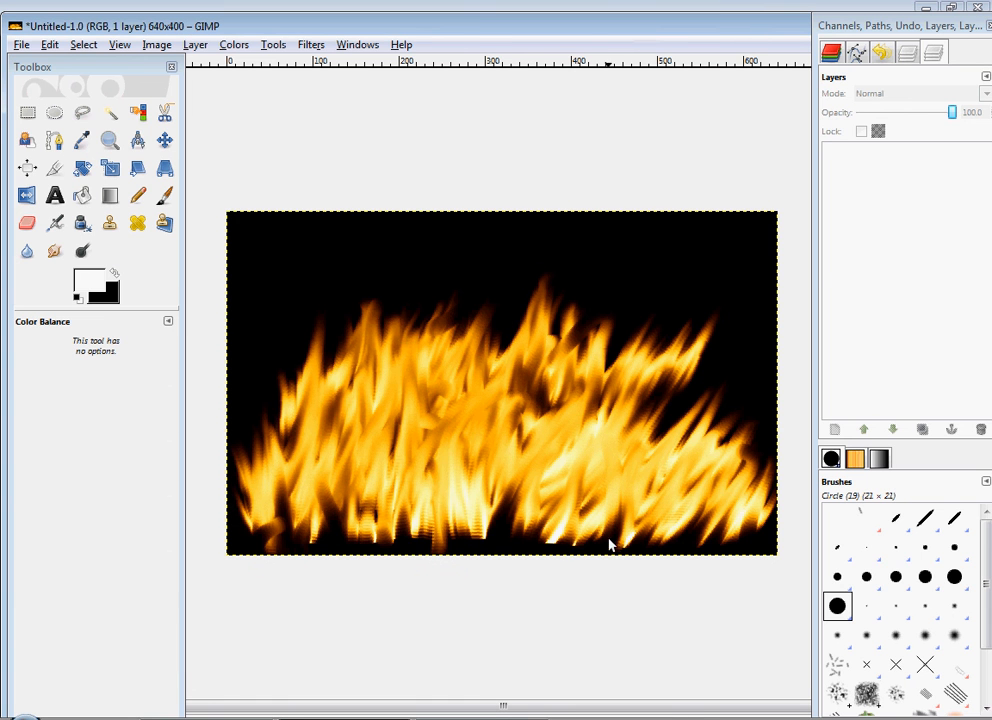
mouse_move(530, 212)
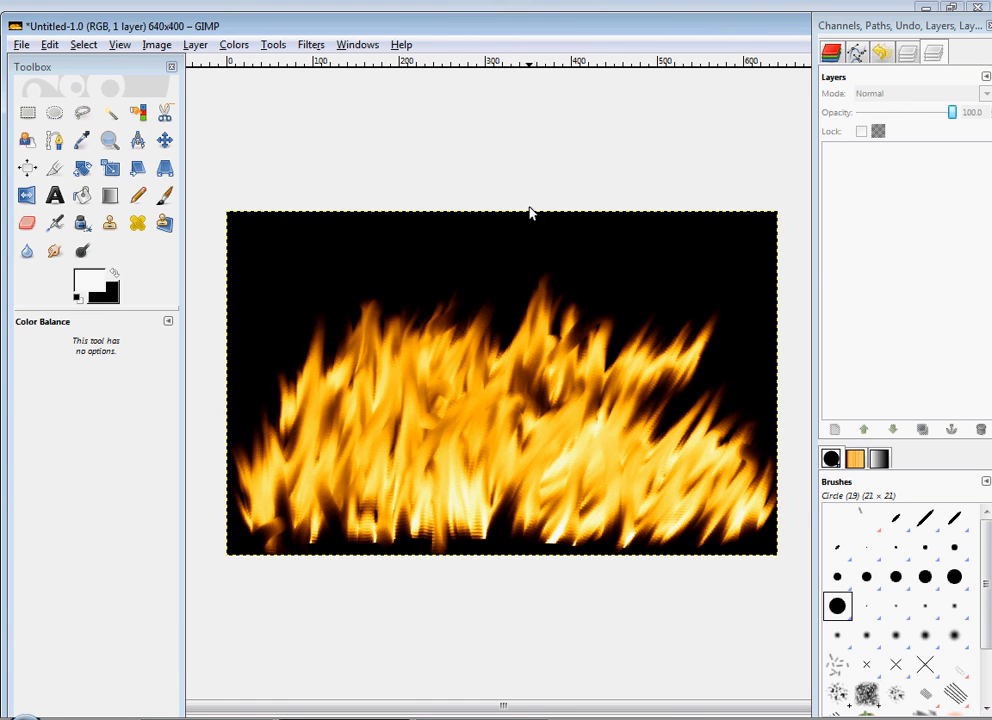
mouse_move(574, 288)
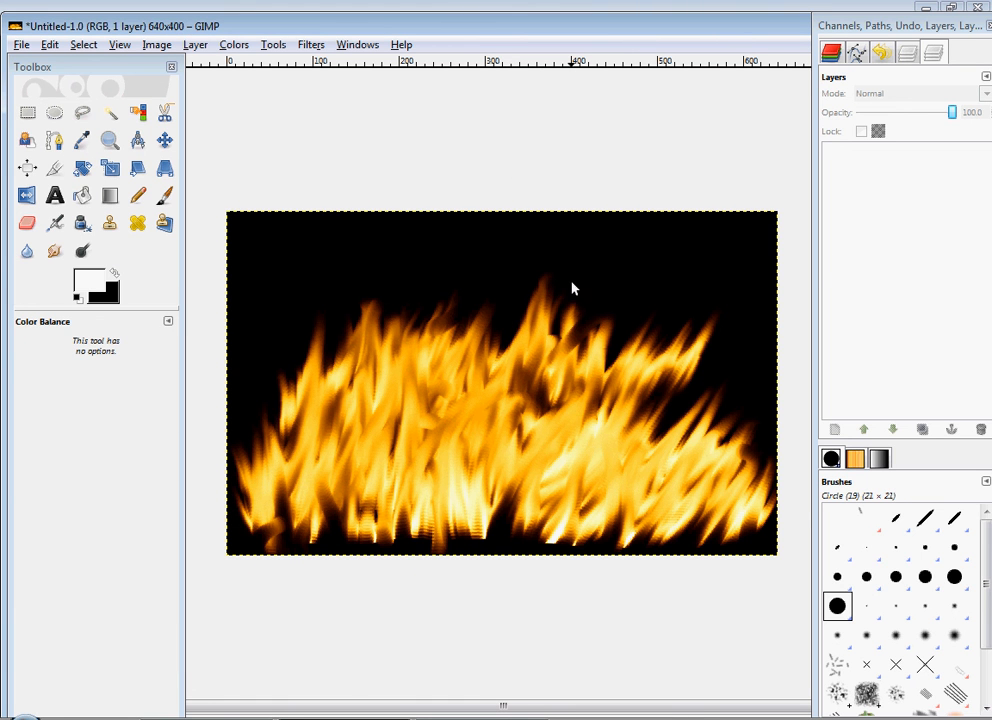